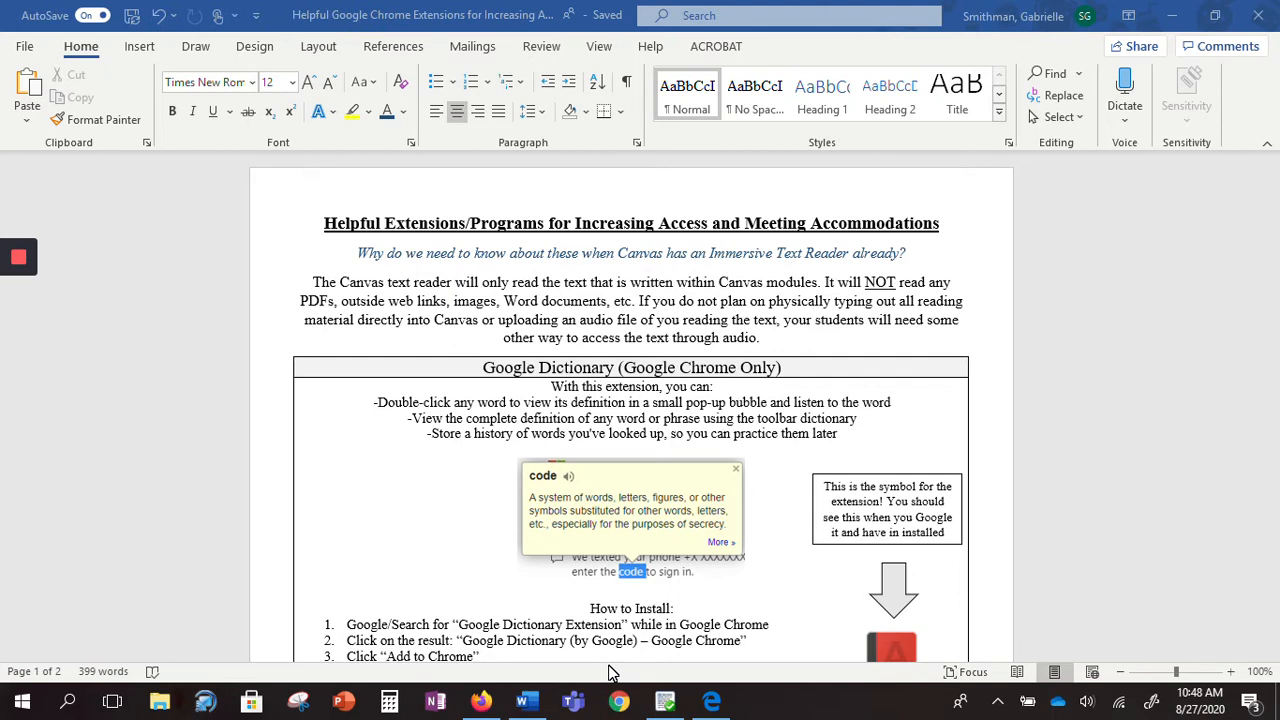
mouse_move(523, 648)
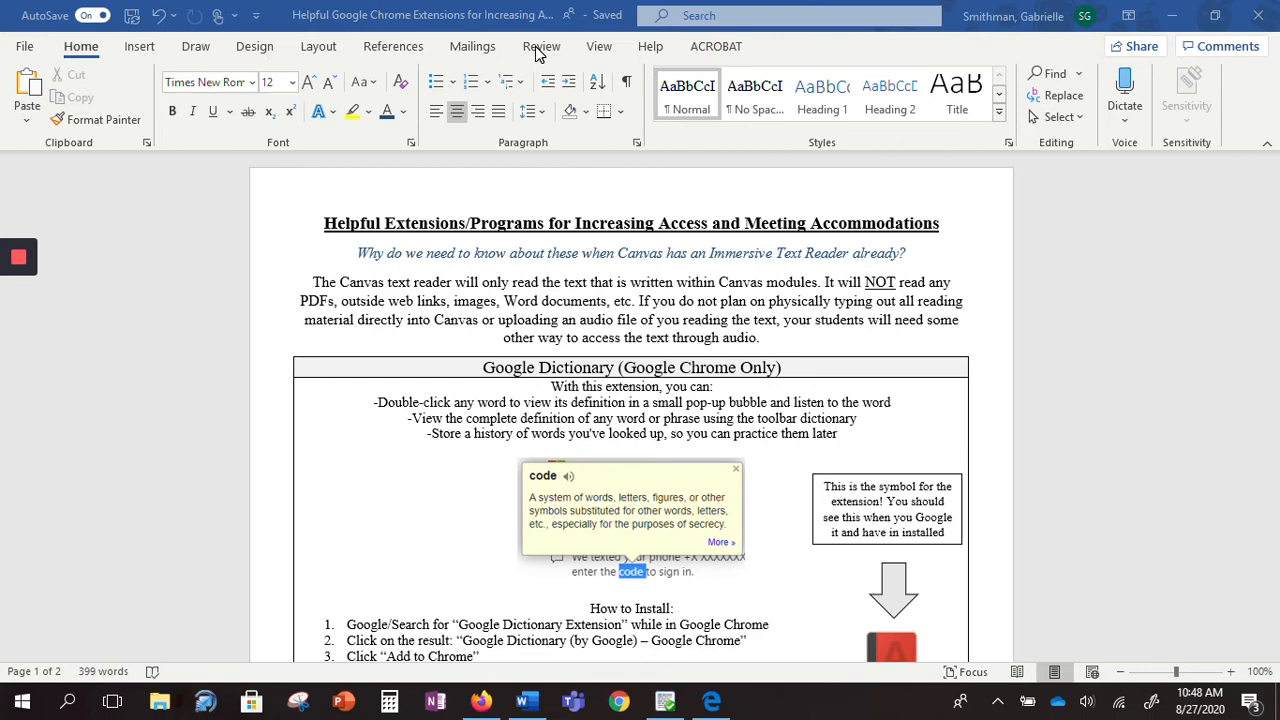
Show the Review tab's proofing, speech and Read Aloud tools.
left_click(541, 46)
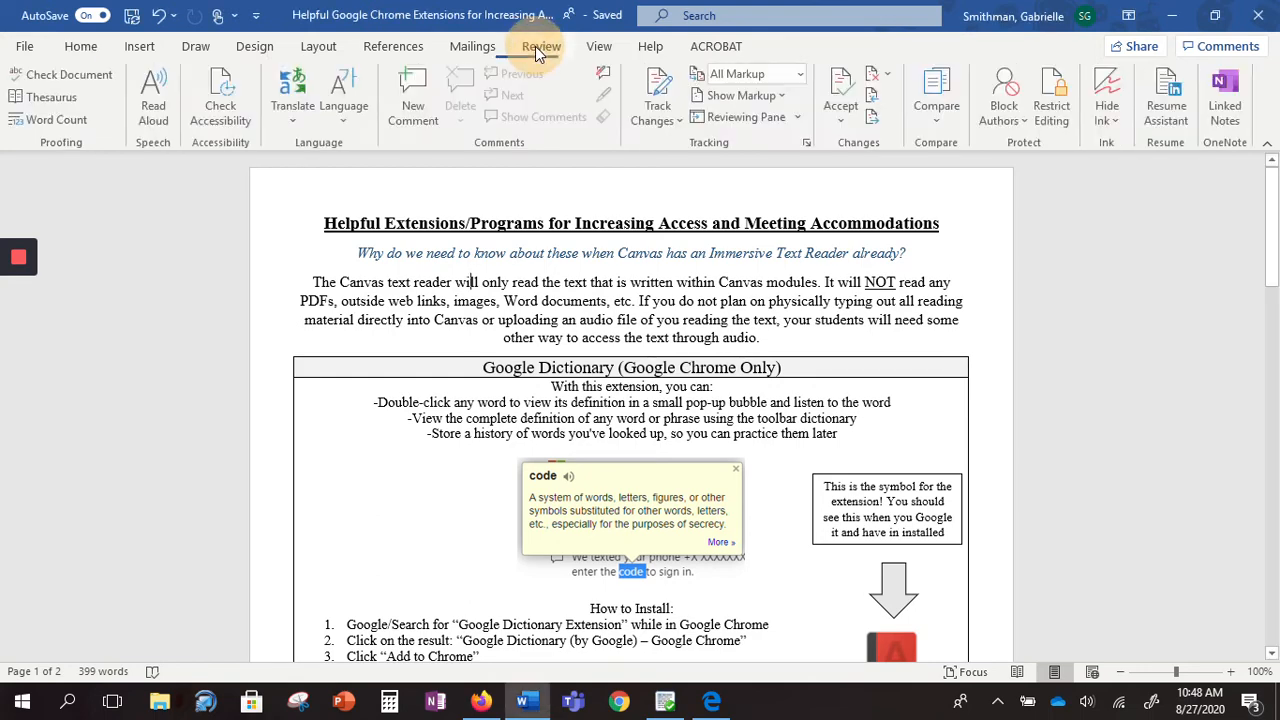
left_click(541, 46)
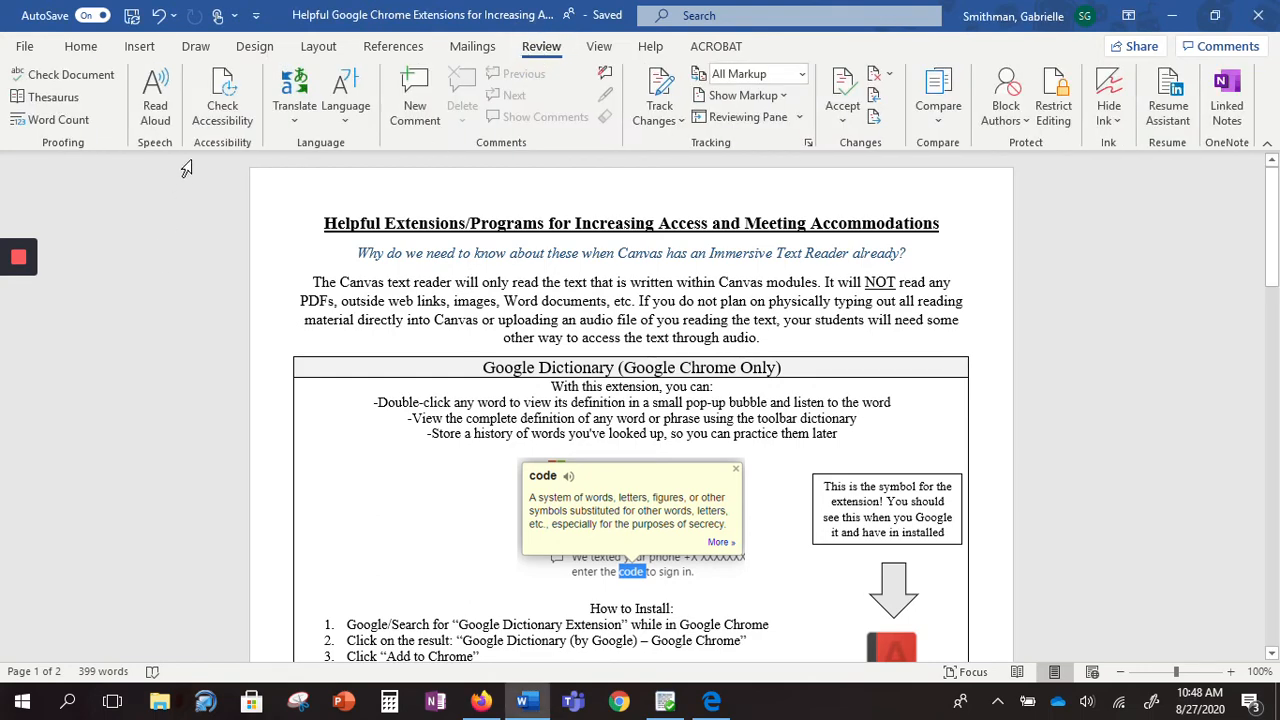
mouse_move(118, 103)
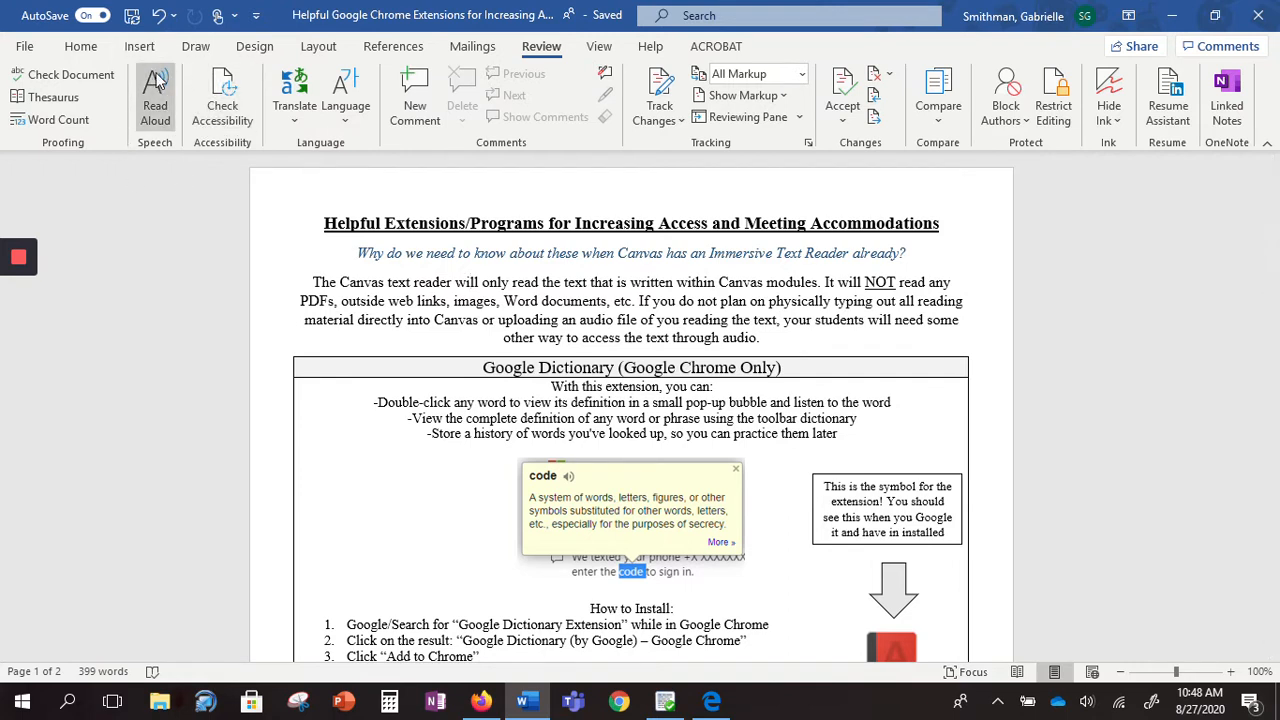
mouse_move(155, 95)
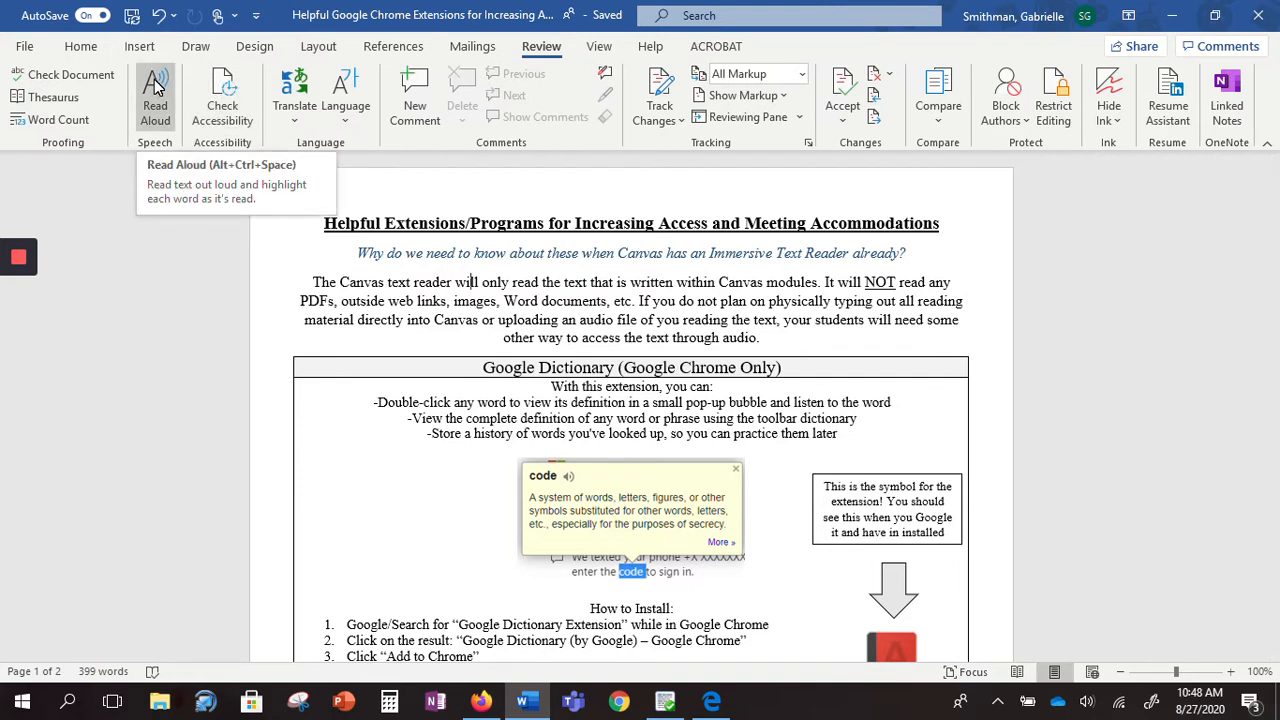
left_click(155, 95)
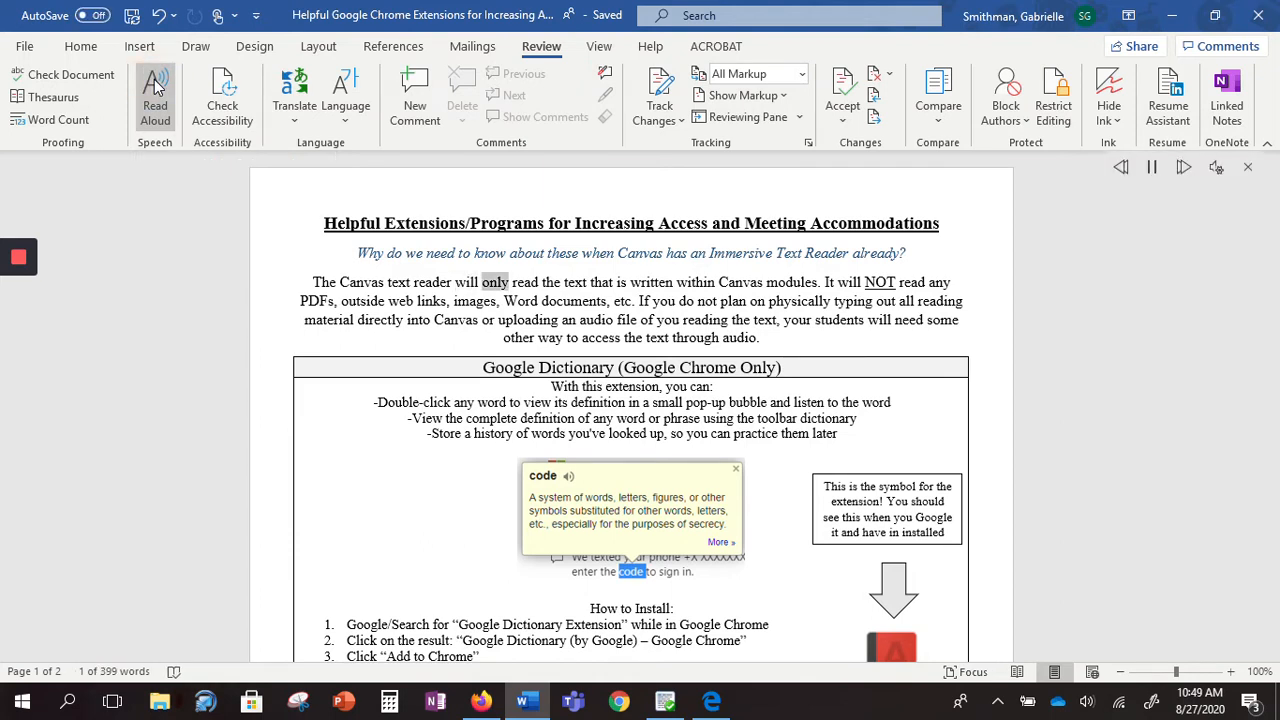
double_click(740, 282)
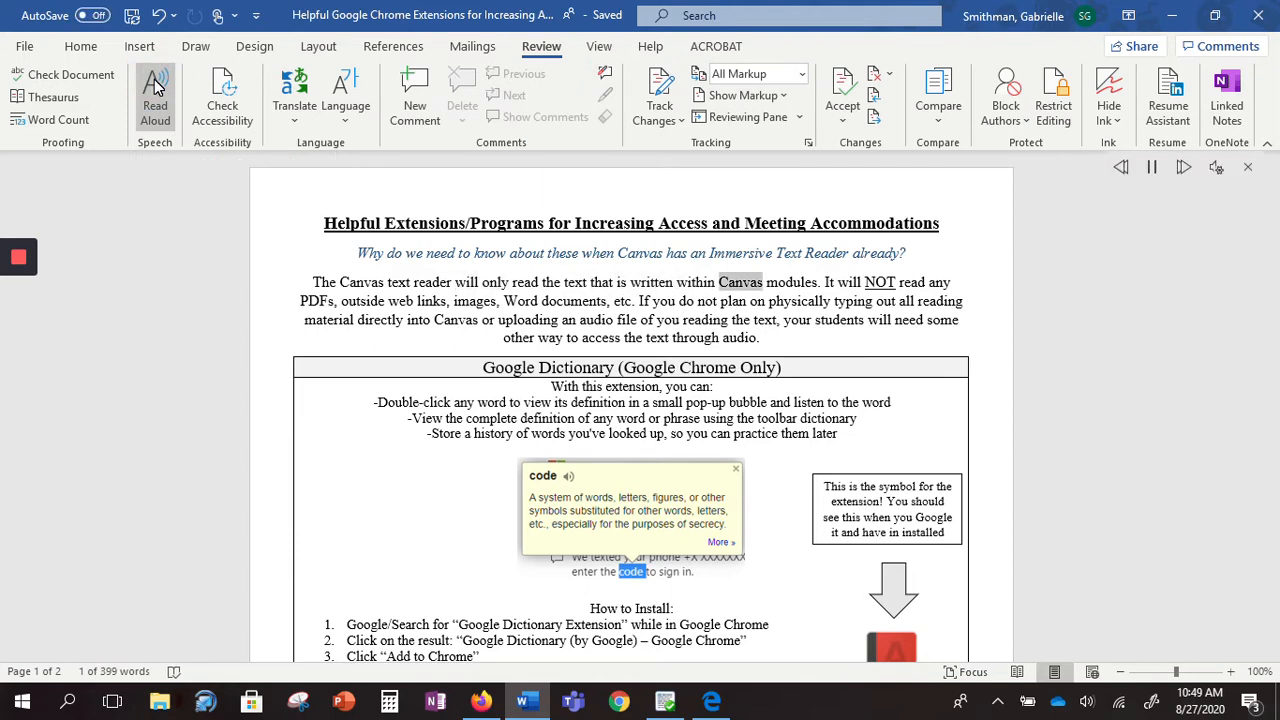
left_click(155, 90)
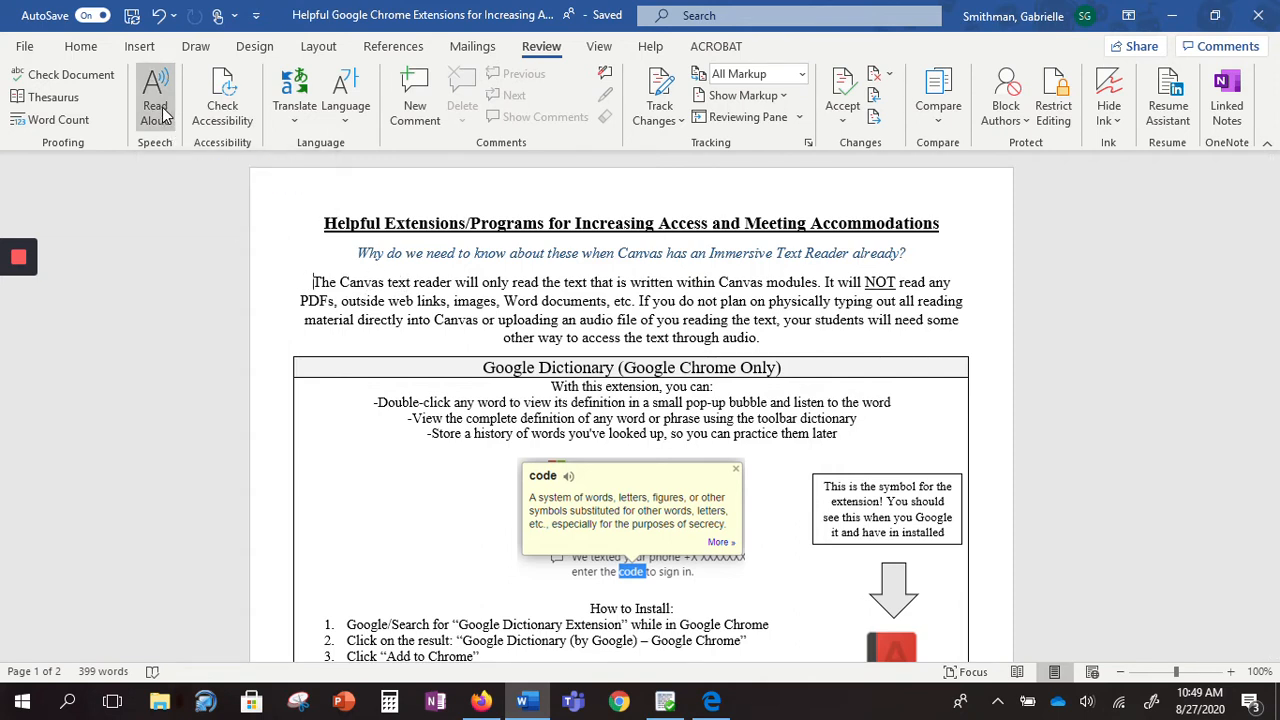
Start Read Aloud from the handout's opening paragraph.
left_click(154, 95)
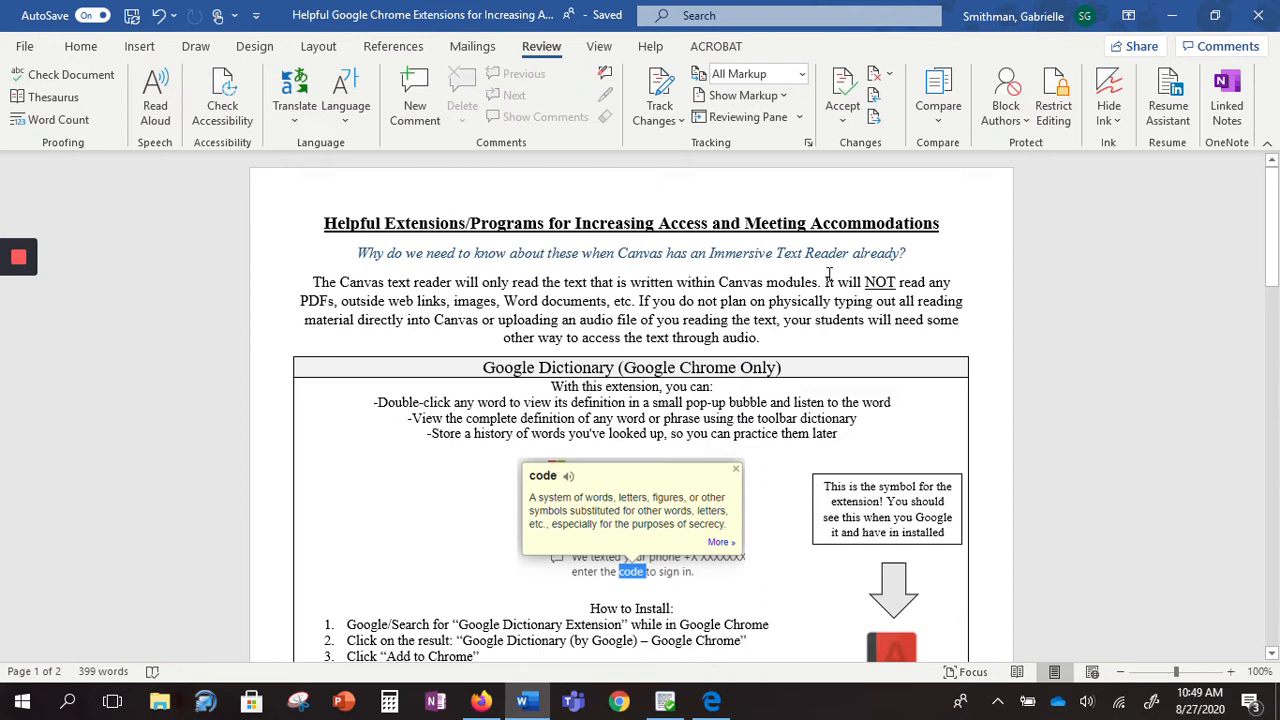
mouse_move(155, 97)
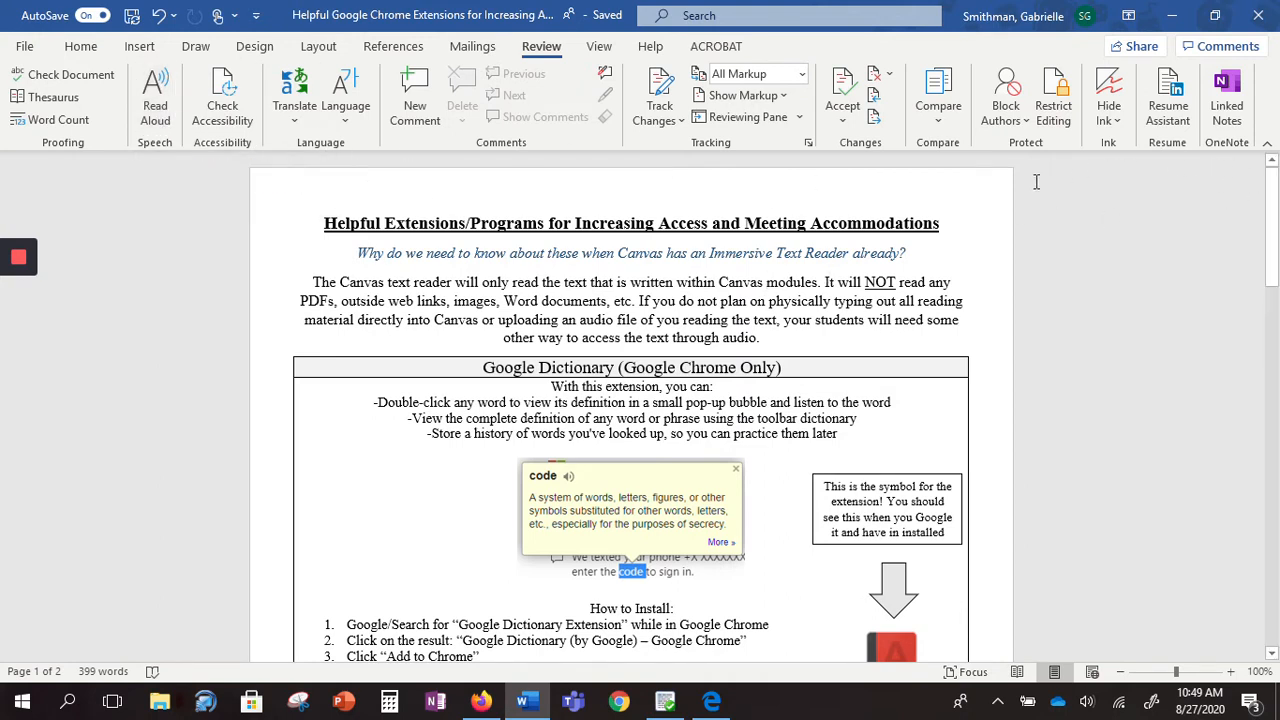
mouse_move(765, 285)
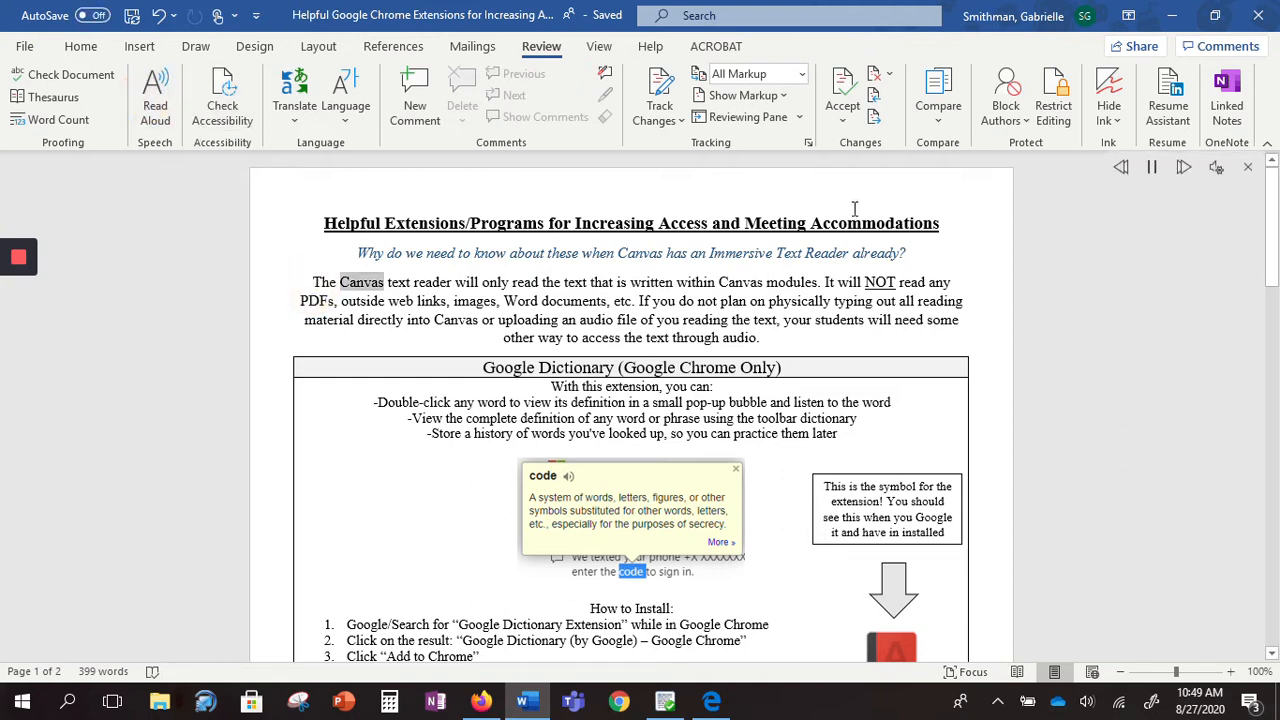
Pause read-aloud playback and jump back to the earlier opening paragraph.
left_click(1151, 167)
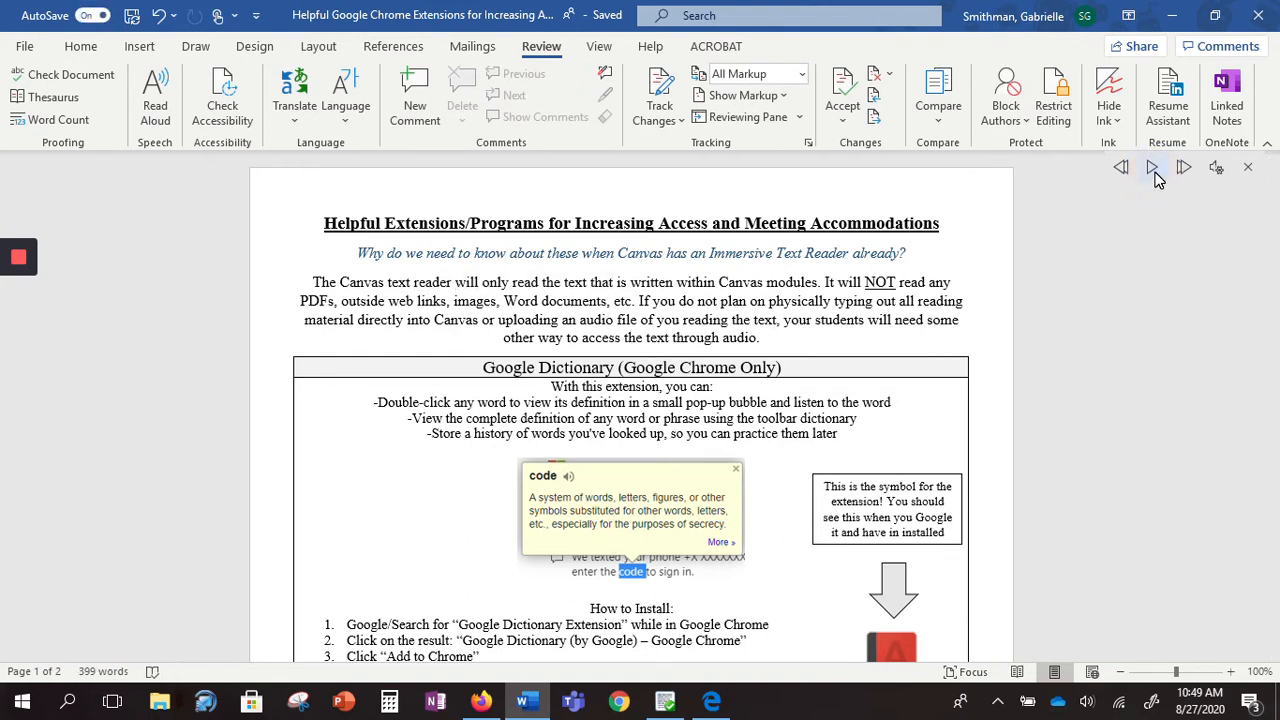
mouse_move(1122, 167)
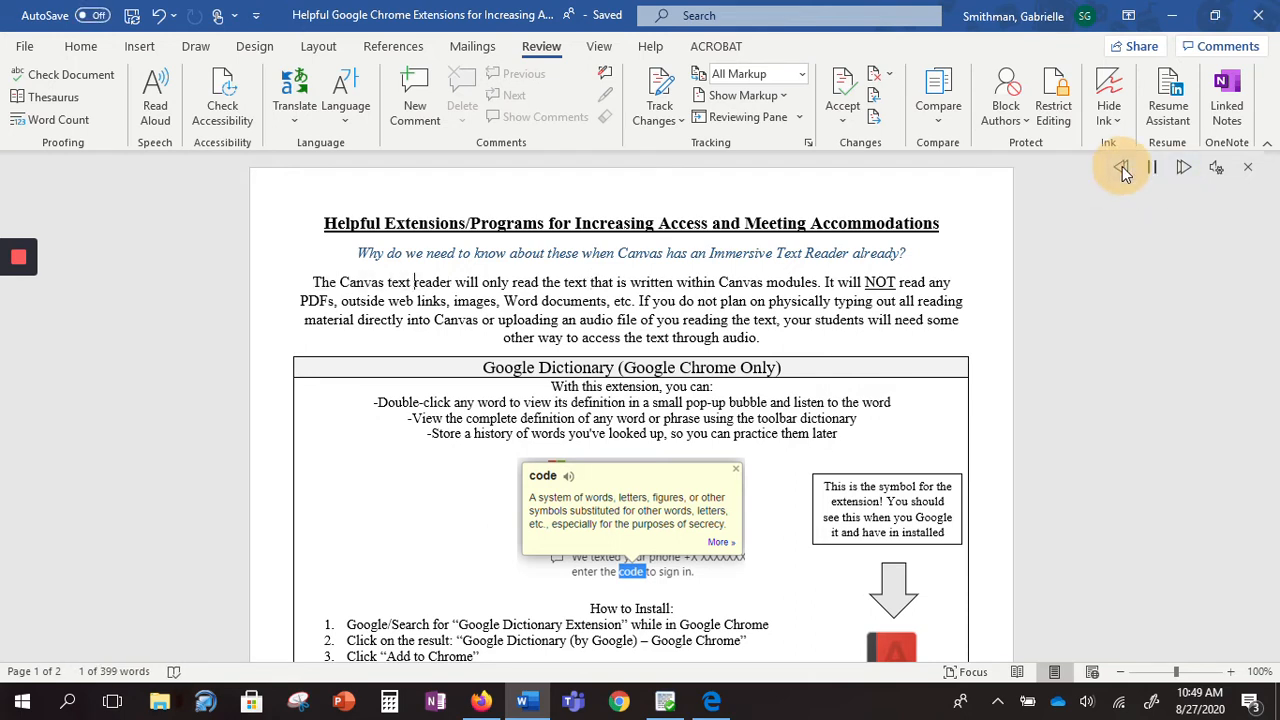
double_click(420, 223)
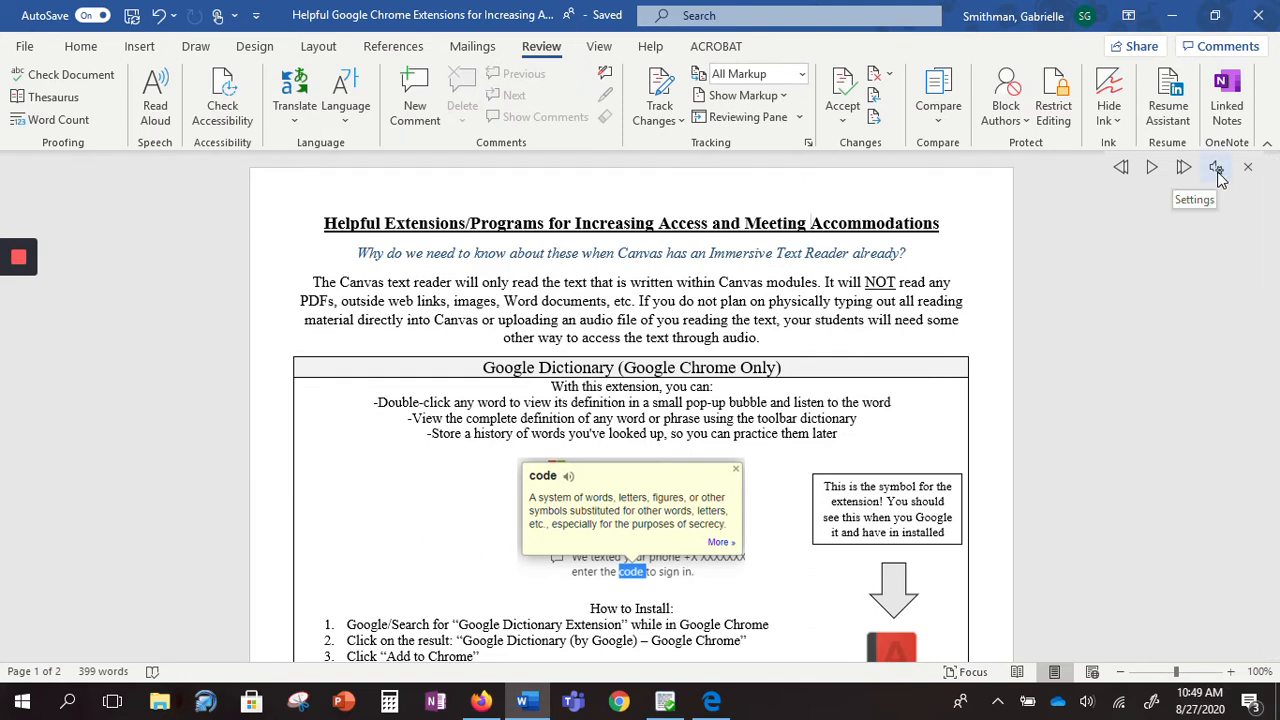
Resume and pause read-aloud, ending with the reading speed and voice settings shown.
left_click(1216, 167)
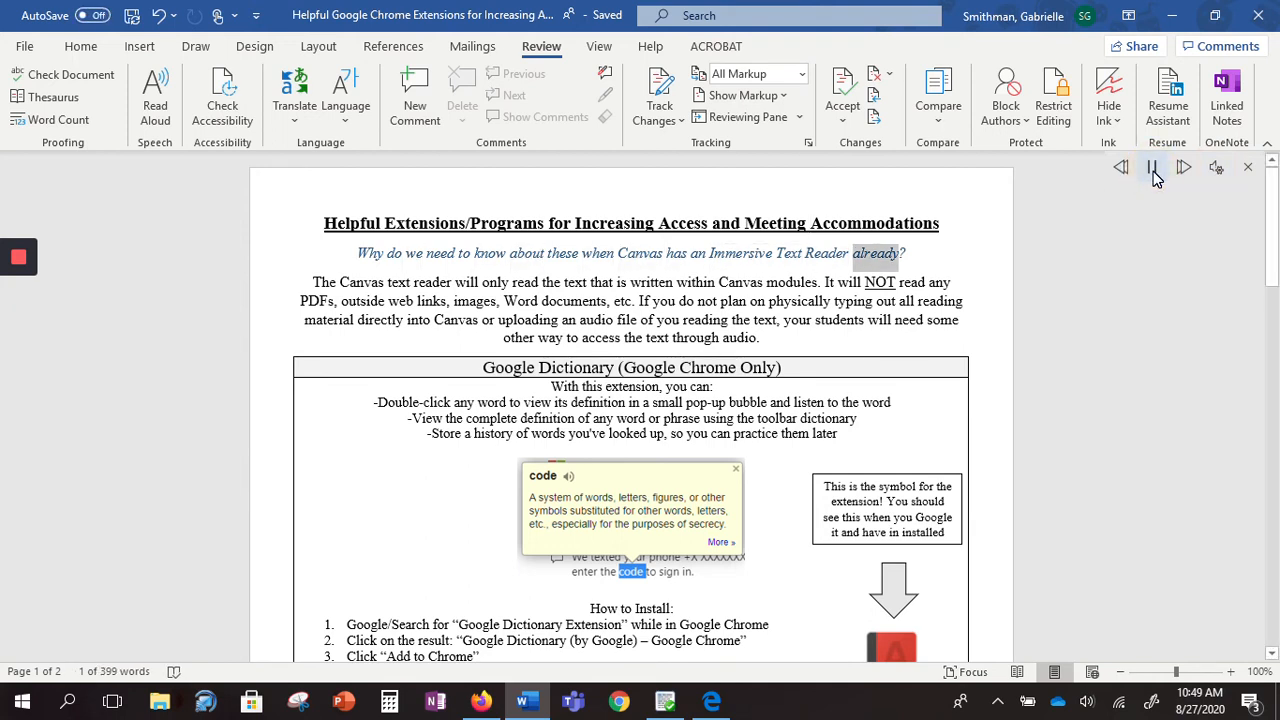
left_click(1217, 167)
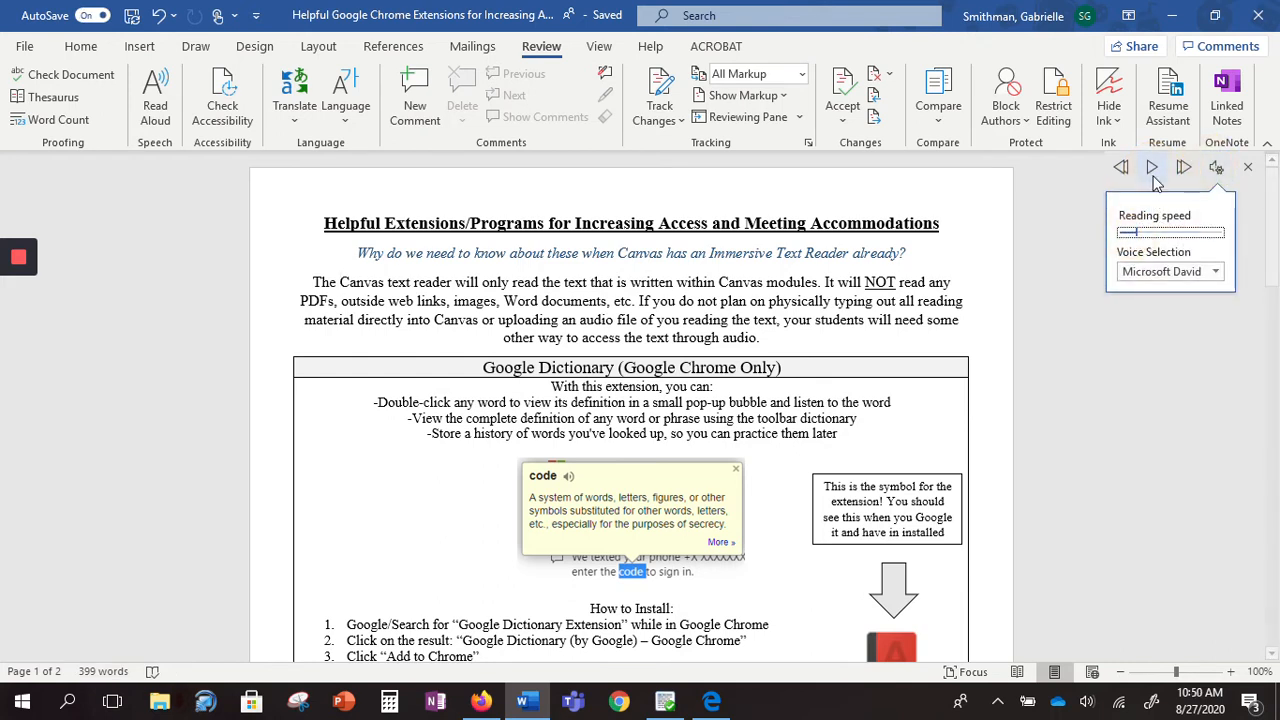
left_click(1151, 167)
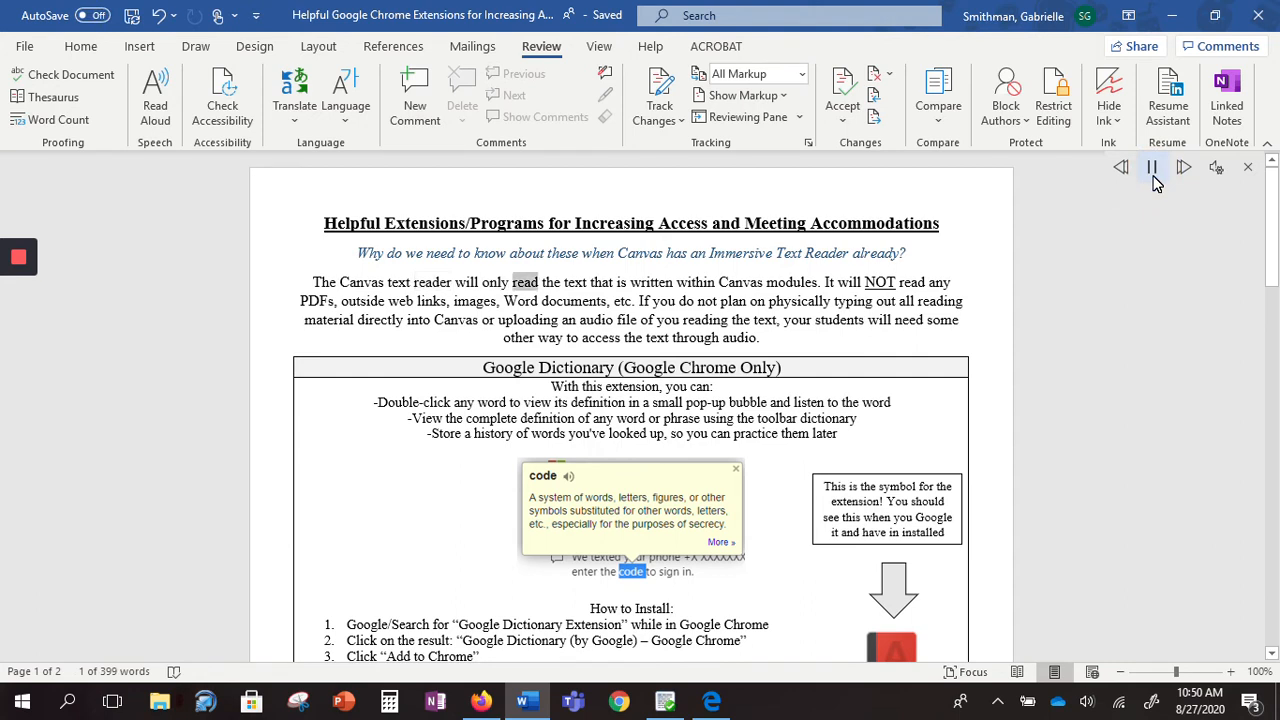
left_click(1151, 167)
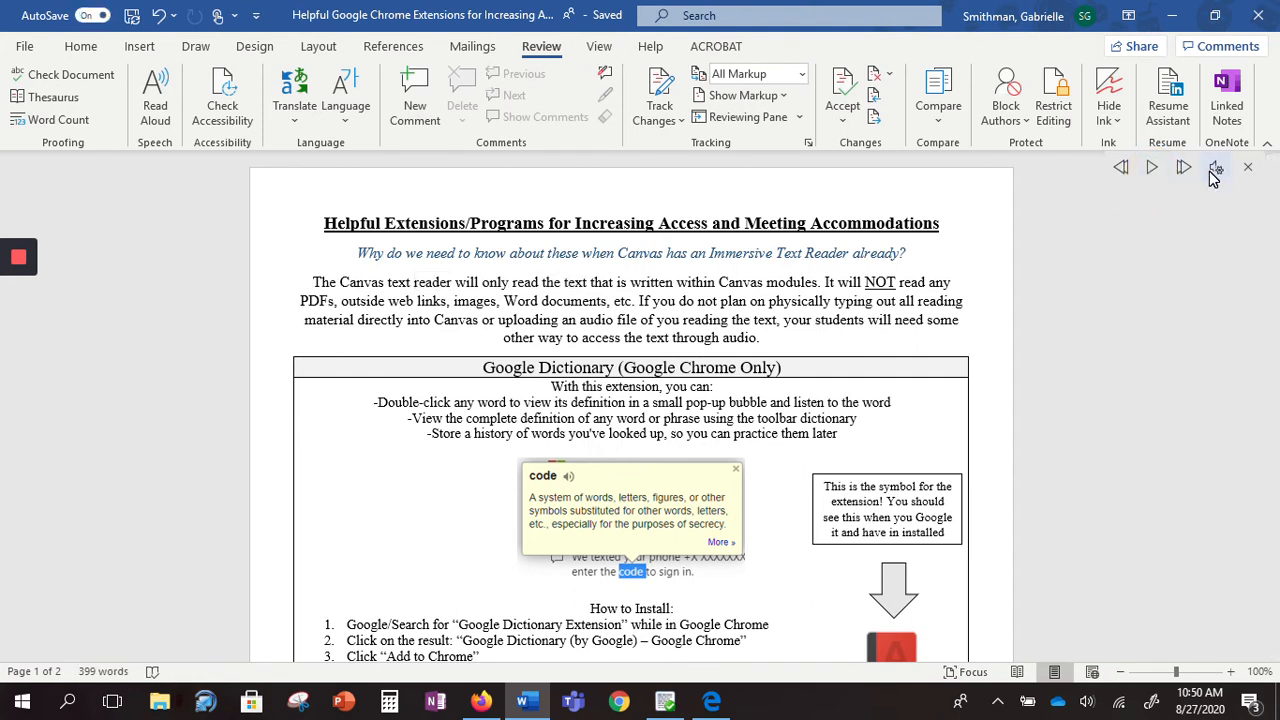
left_click(1217, 167)
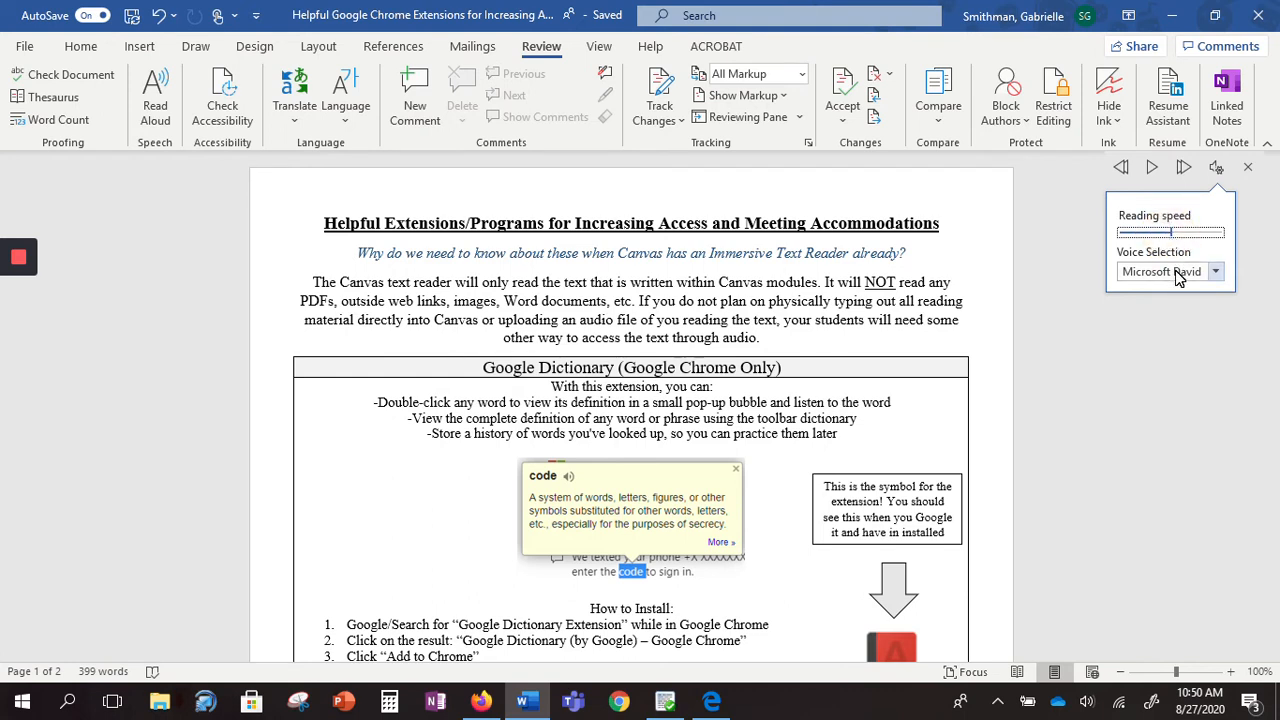
Raise the reading speed to the middle and briefly play at the new speed.
left_click(1215, 271)
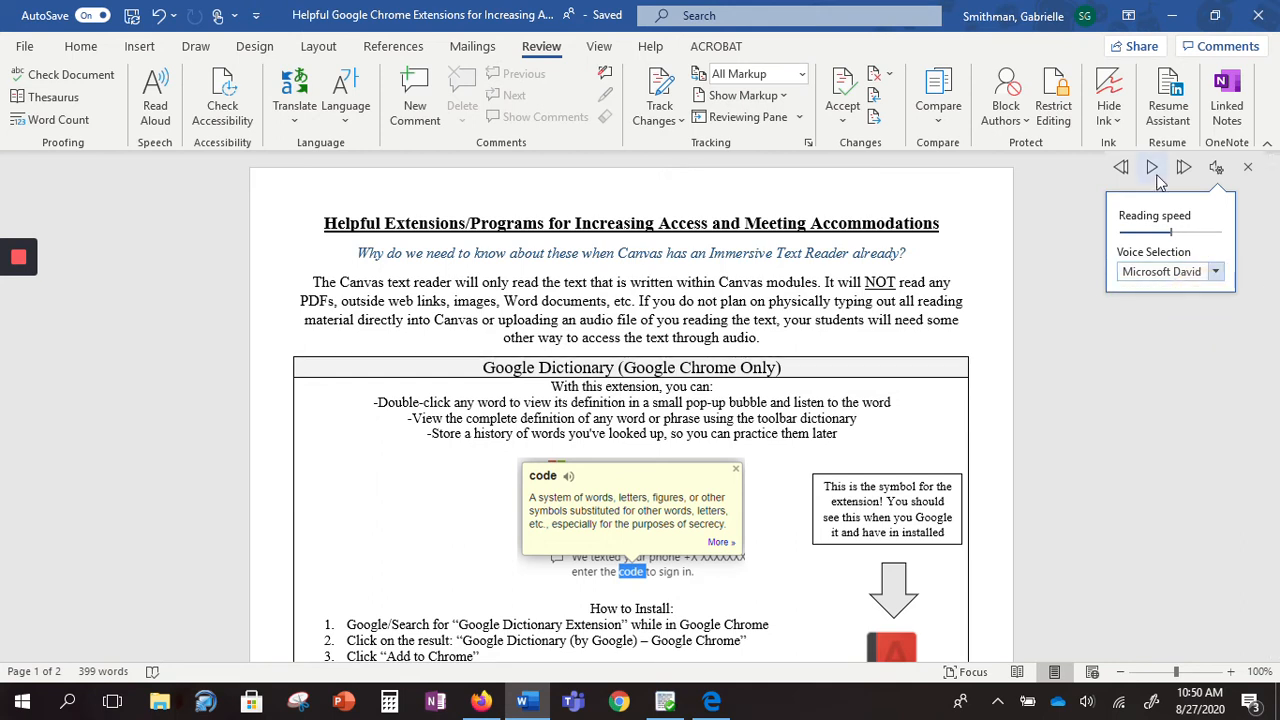
left_click(1150, 167)
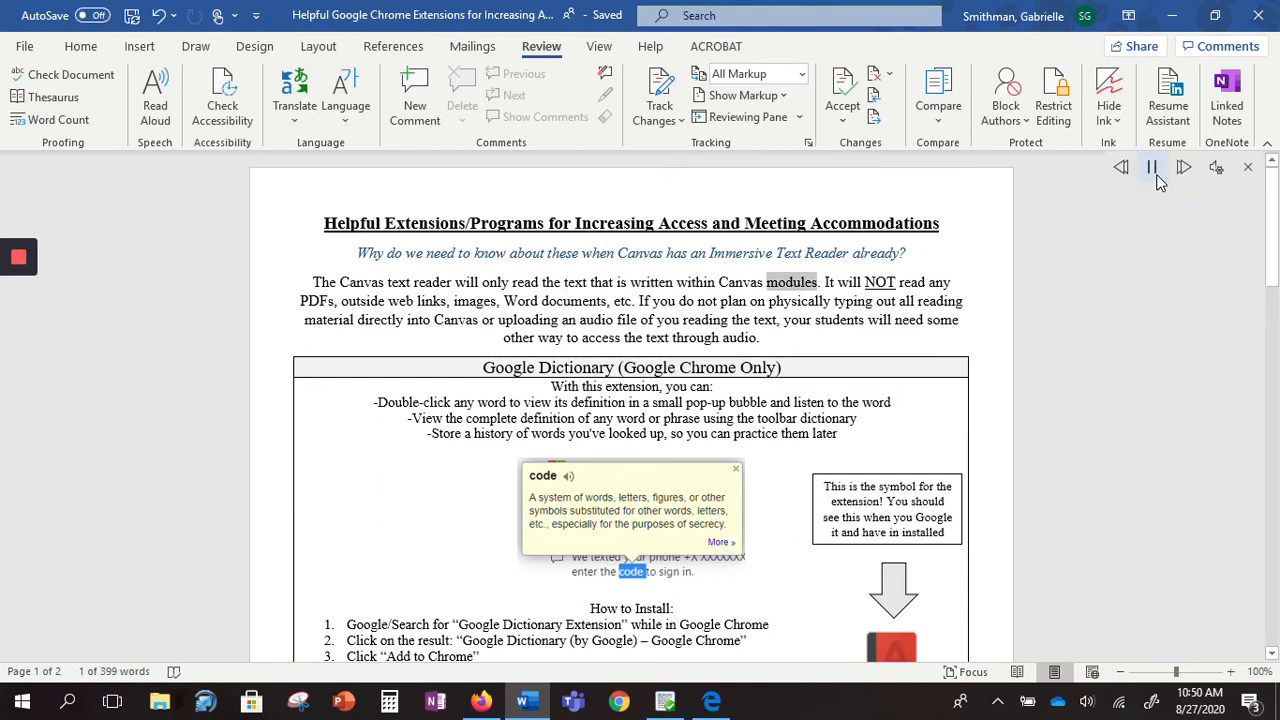
left_click(1216, 167)
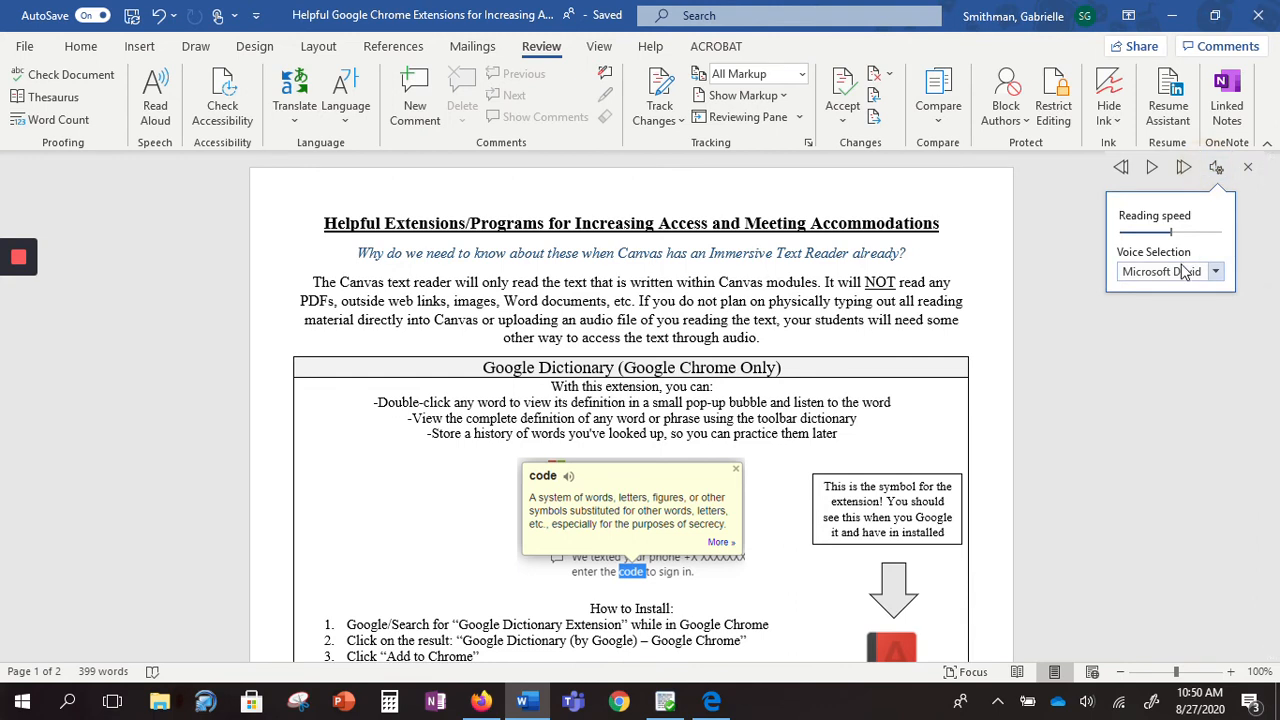
Switch the read-aloud voice to Microsoft Mark, leaving the voice settings displayed.
left_click(1170, 272)
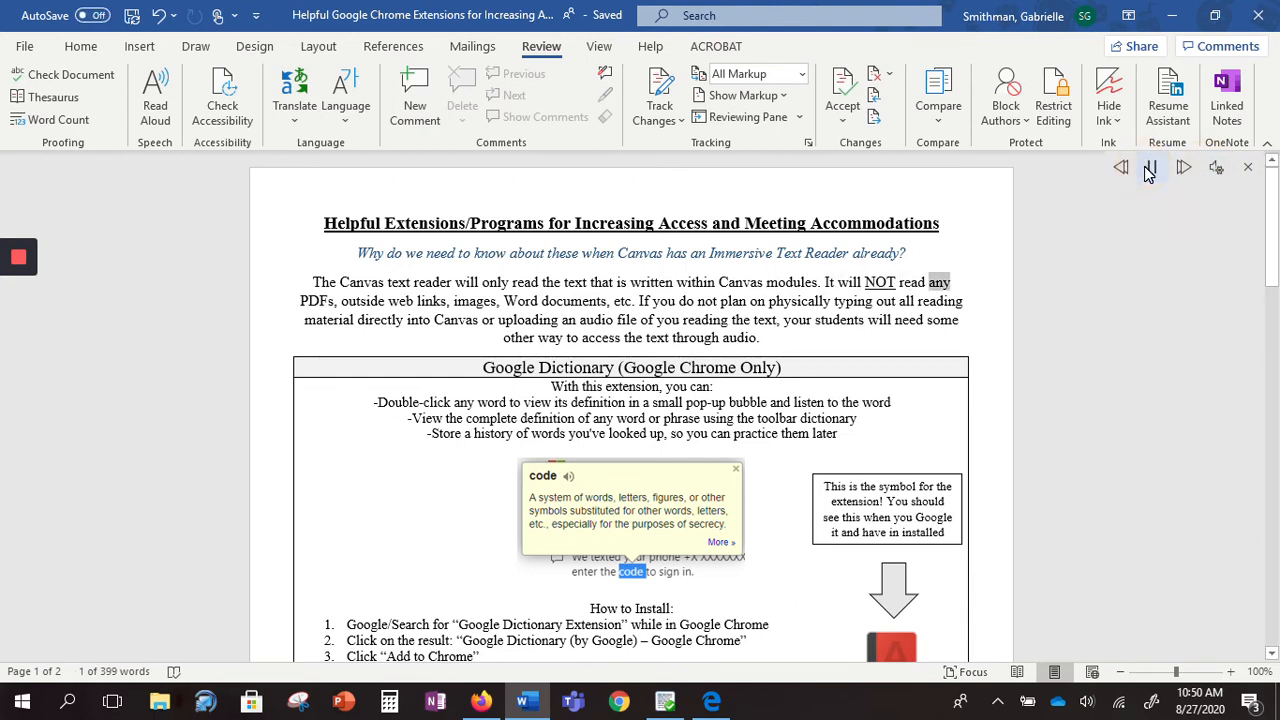
left_click(1216, 167)
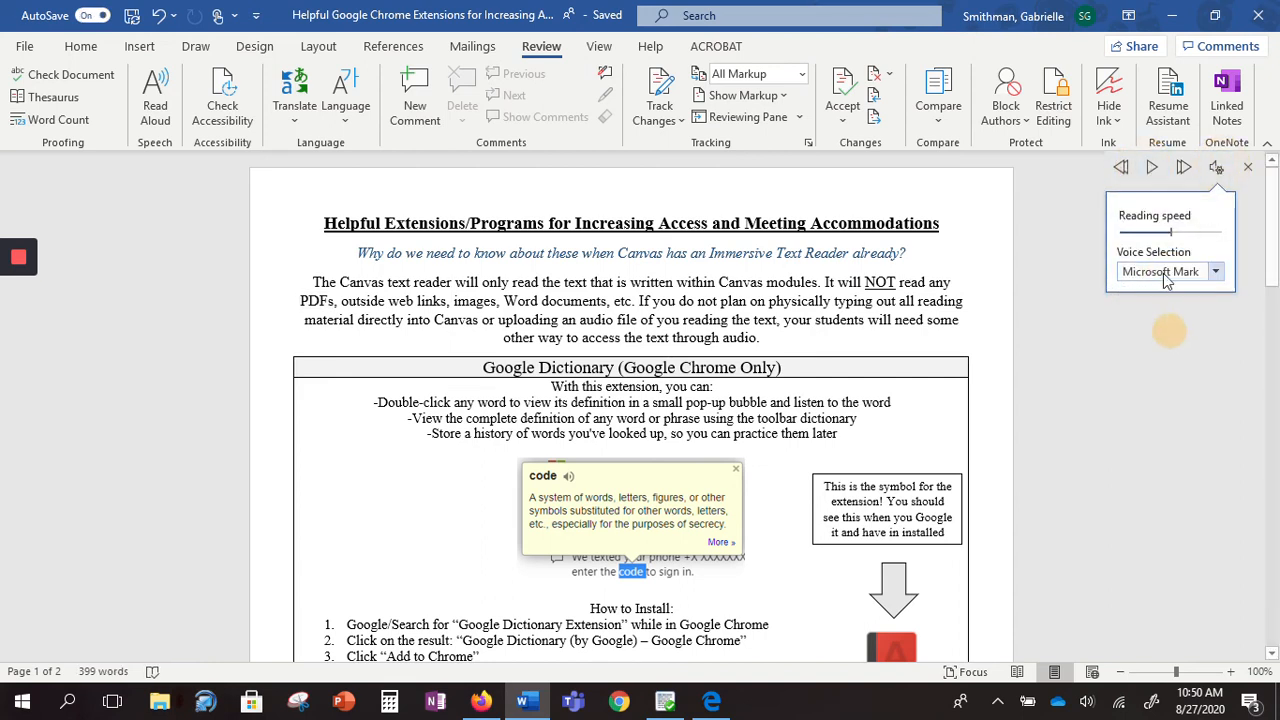
left_click(1152, 167)
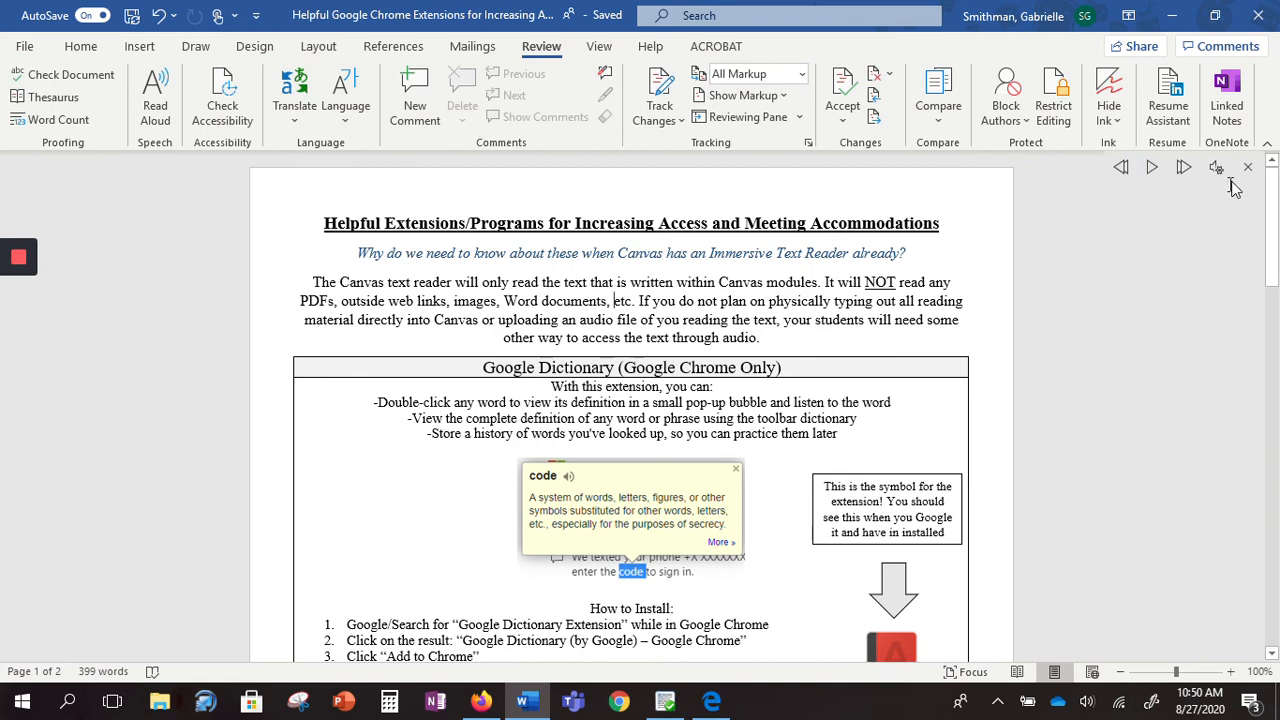
left_click(1217, 167)
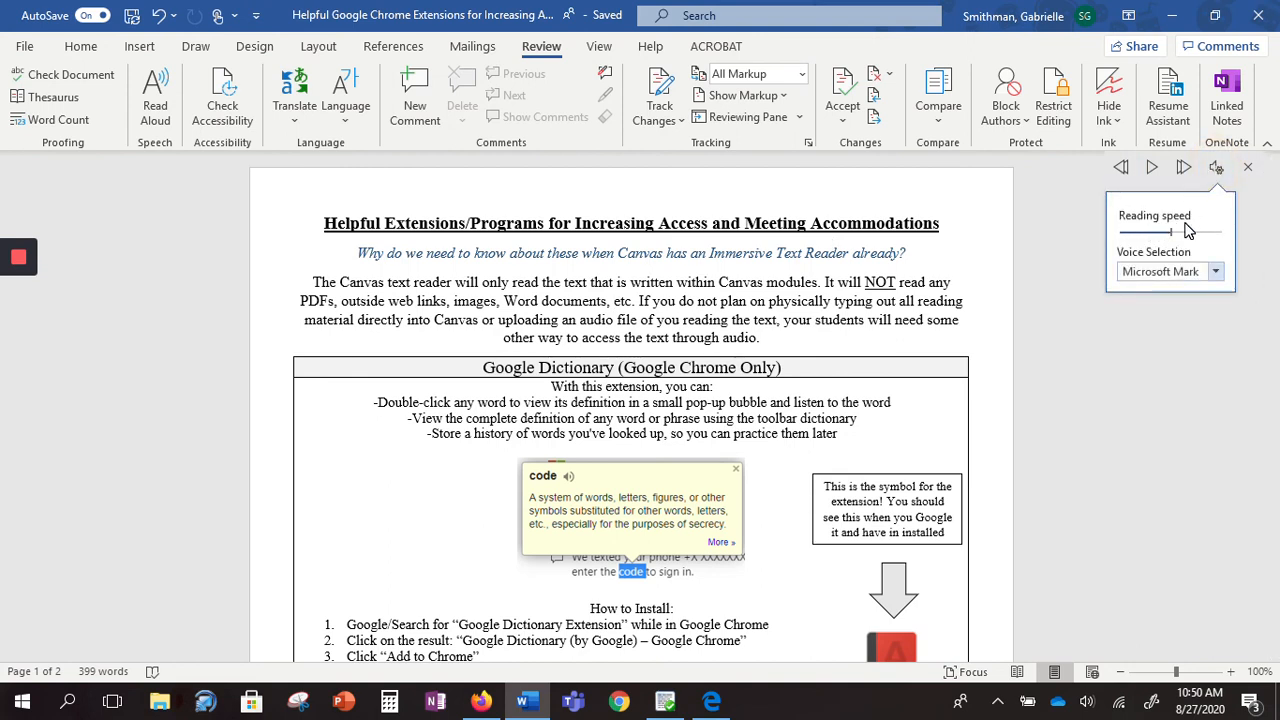